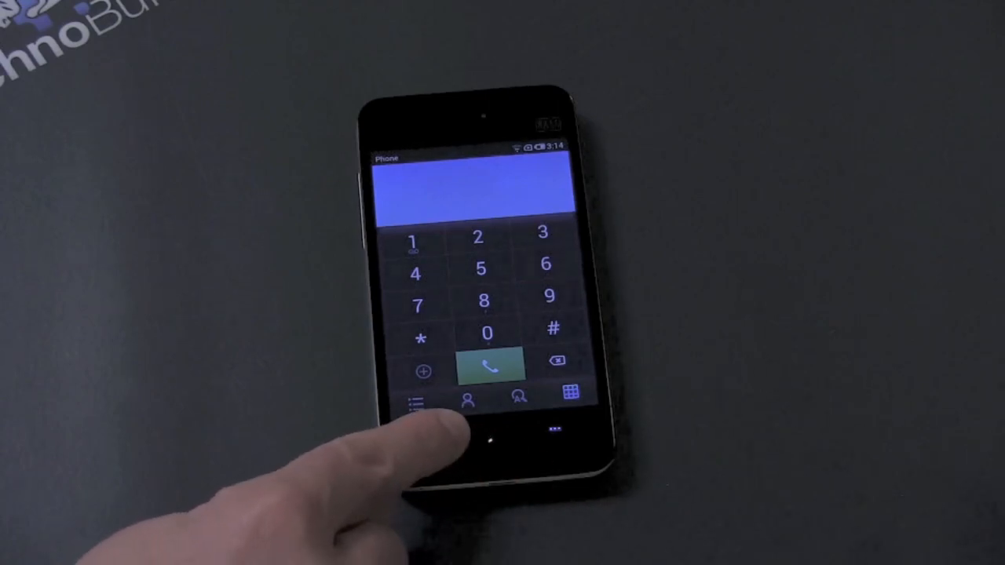
# Browse the Documents root folders: Camera, Download, Music, Photo, Video and more.
pyautogui.click(487, 438)
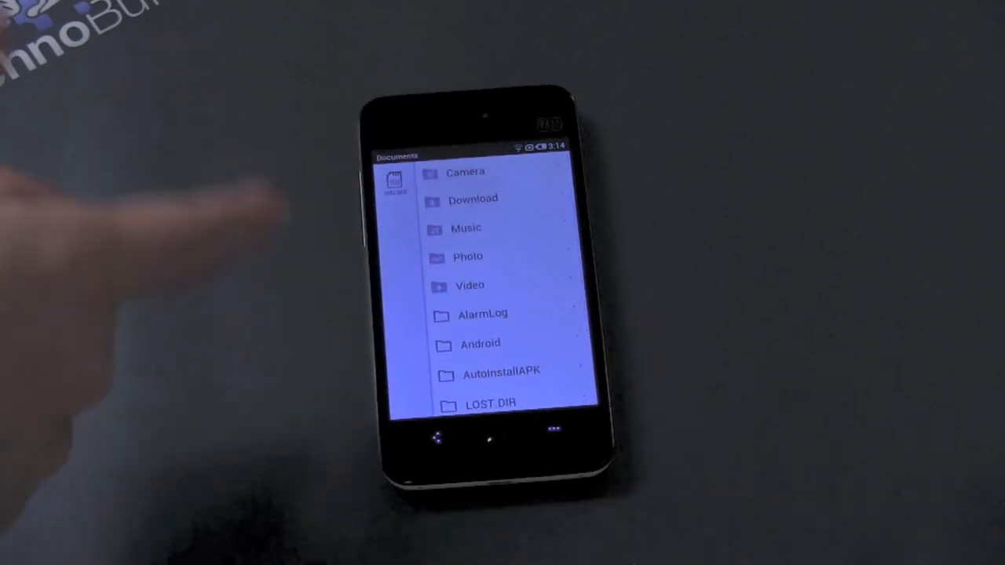
pyautogui.scroll(-3)
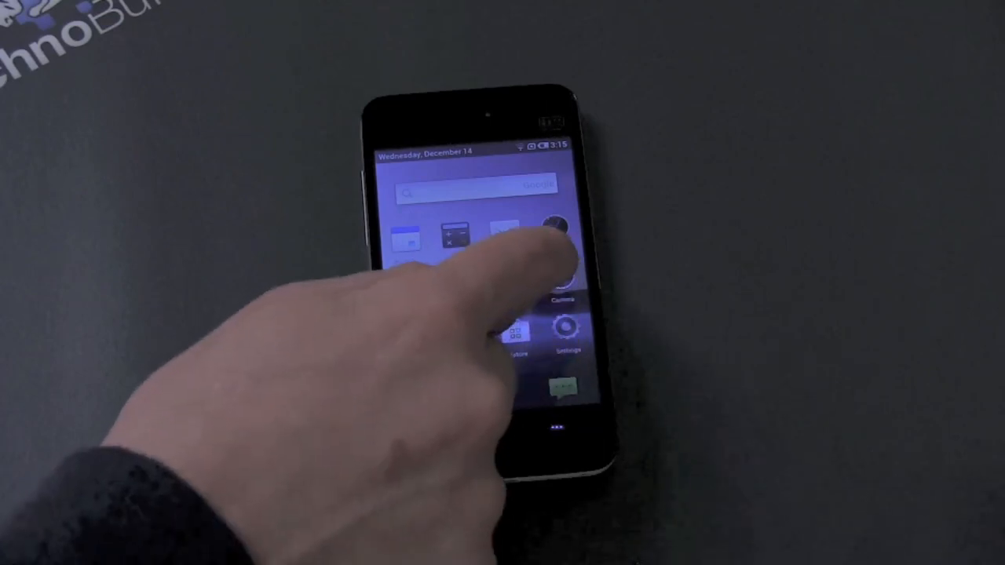
# Launch the Camera app from the home screen icon grid.
pyautogui.click(553, 233)
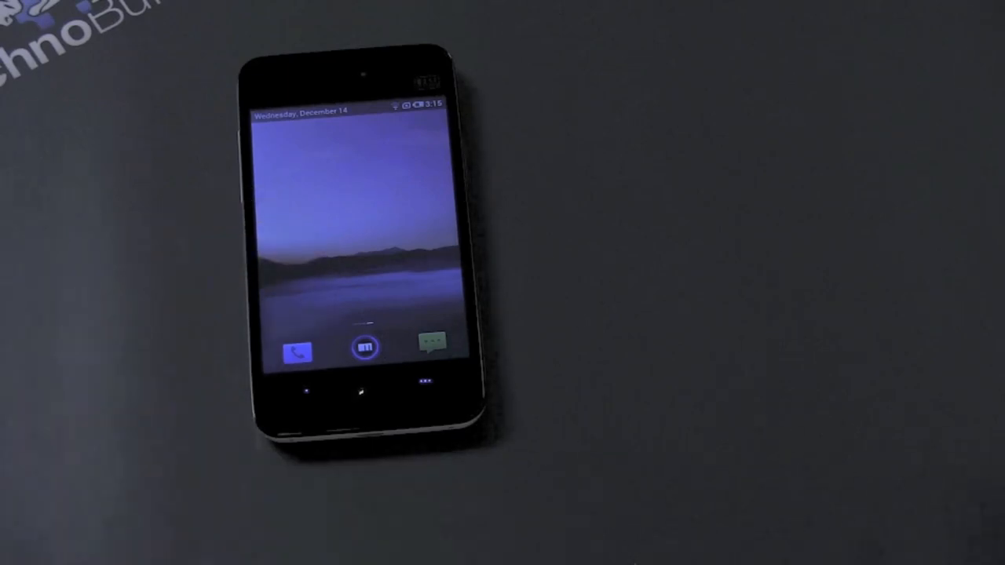
# Return from the bare wallpaper page to the app icon page with Music, Gallery, Camera and Settings.
pyautogui.click(365, 347)
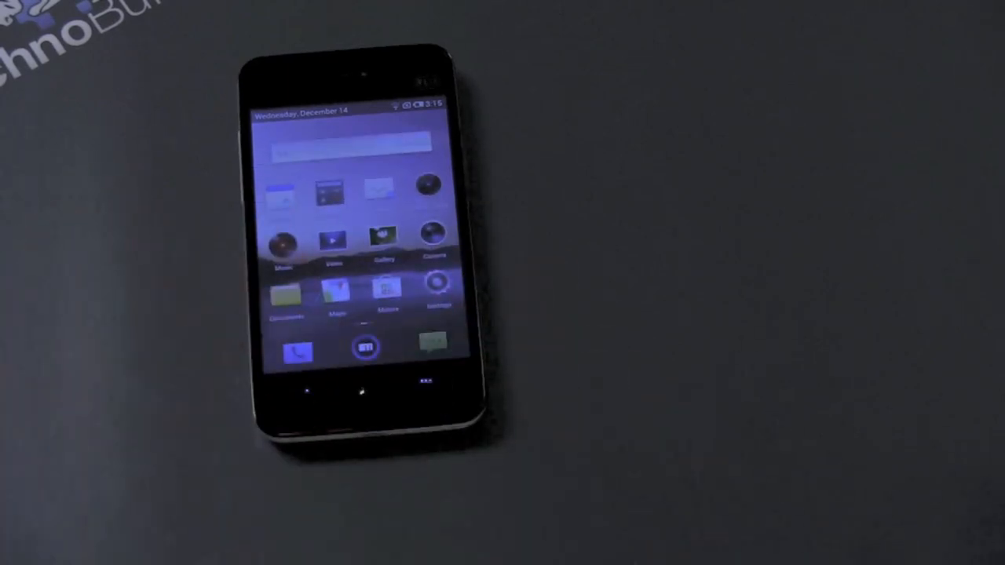